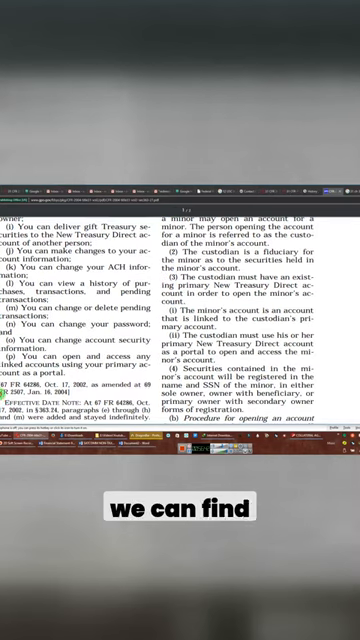
{"action": "scroll", "scroll_direction": "up", "scroll_amount": 3}
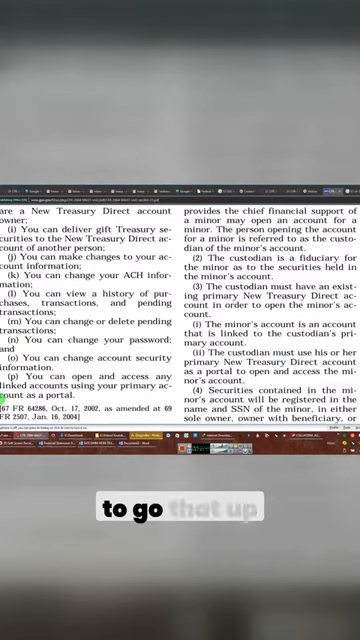